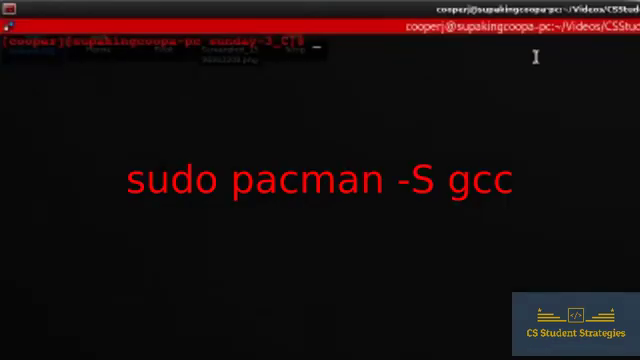
# - Install gcc with sudo pacman -S gcc, authorizing with the password and confirming with y
pyautogui.write('sudo pacman -S gcc')
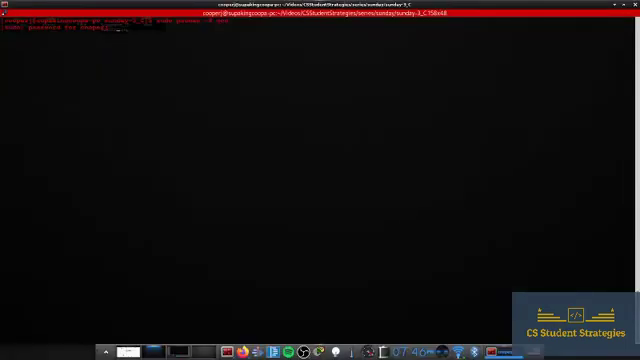
pyautogui.press('Return')
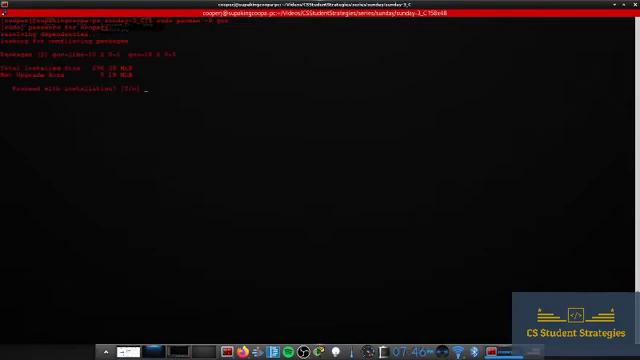
pyautogui.write('y')
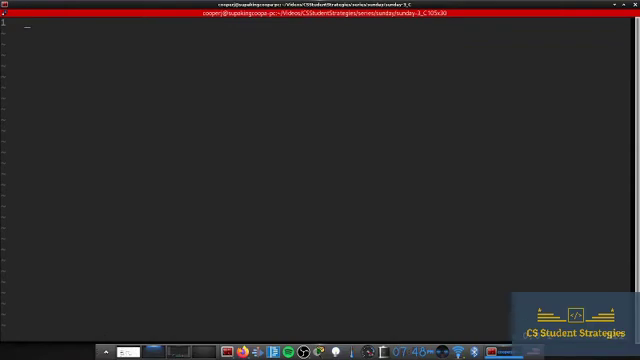
# - In insert mode, write #include <stdio.h> and the int main() { header
pyautogui.press('i')
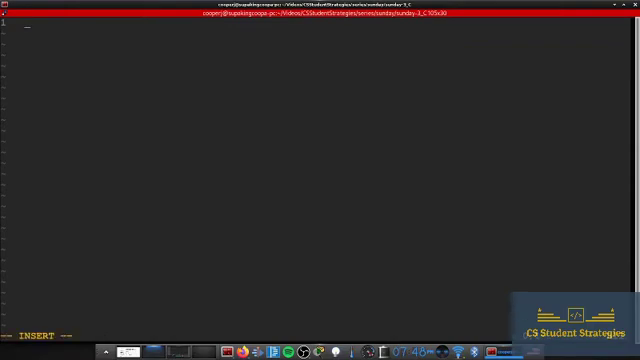
pyautogui.write('#in')
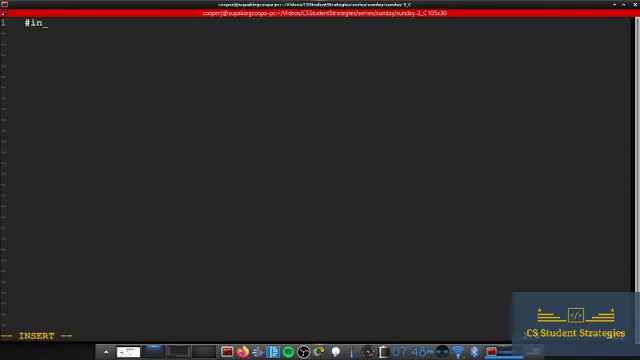
pyautogui.write('clude')
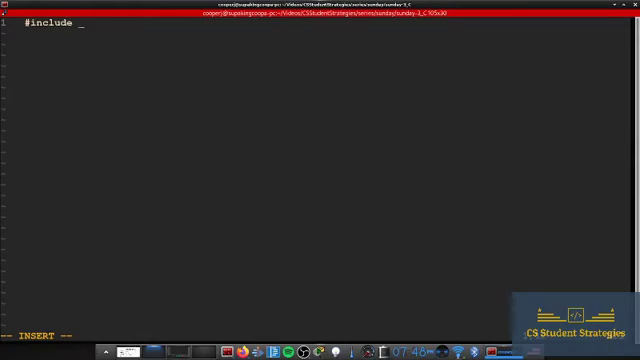
pyautogui.write('<')
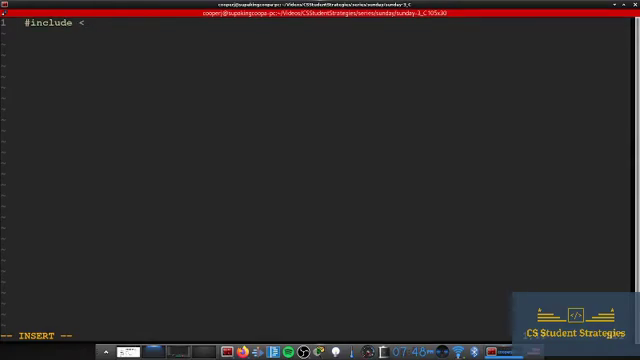
pyautogui.write('stdio.h>')
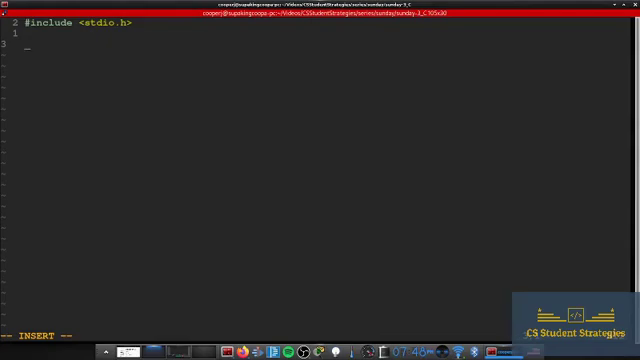
pyautogui.write('int')
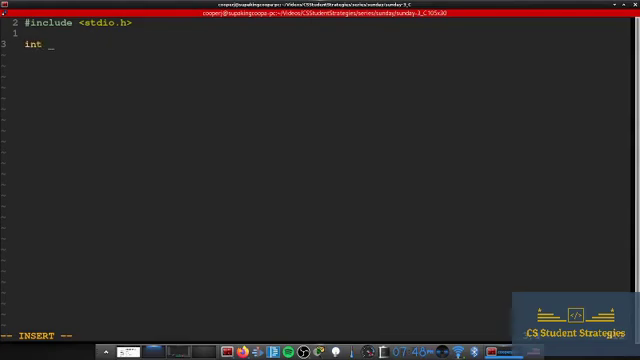
pyautogui.write('m')
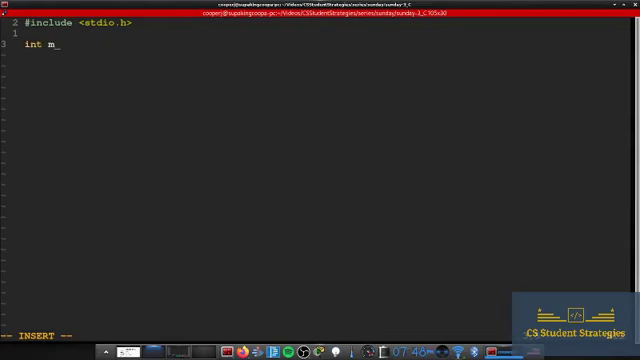
pyautogui.write('ain (){')
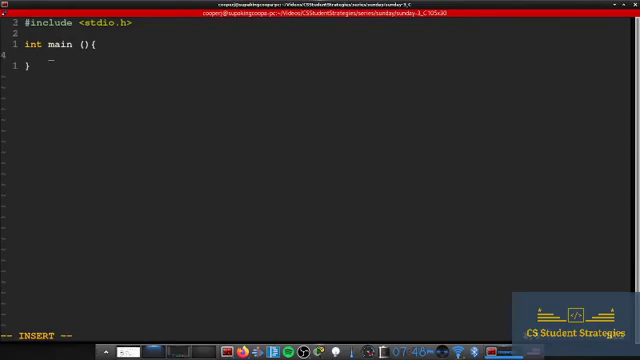
# - Fill main with printf("Hello World") and return 0;
pyautogui.write('print')
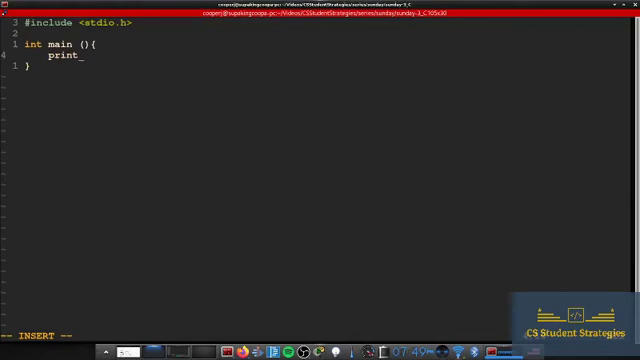
pyautogui.write('f("')
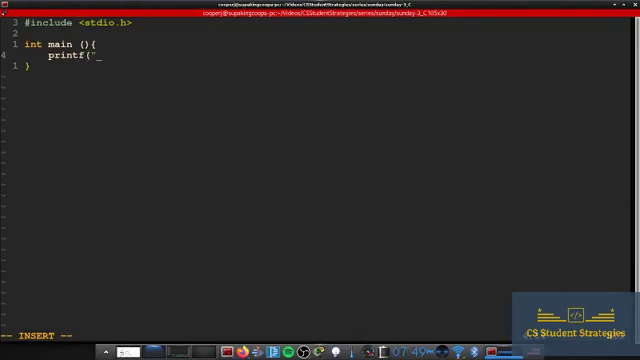
pyautogui.write('Hello')
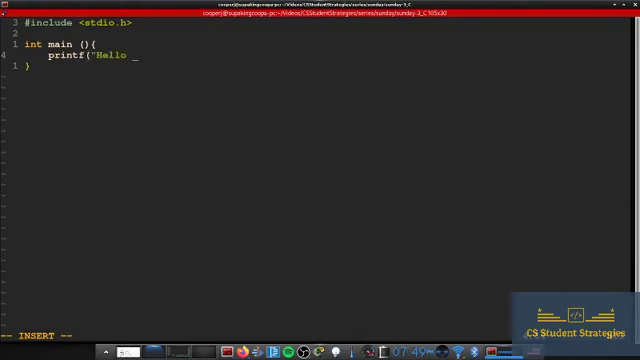
pyautogui.write('World");')
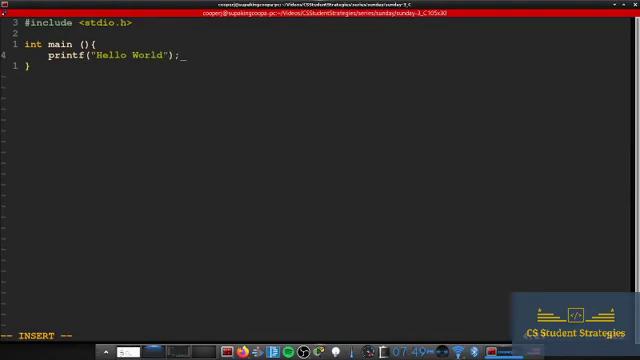
pyautogui.write('retu')
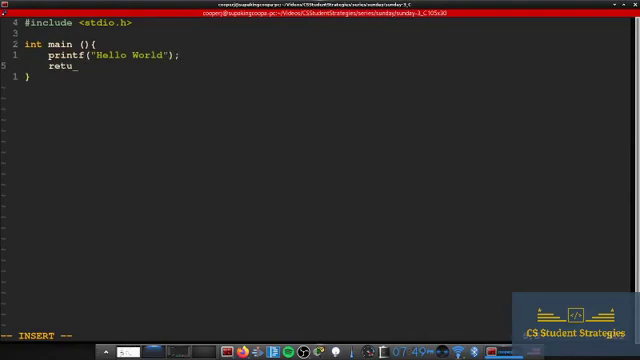
pyautogui.write('rn 0')
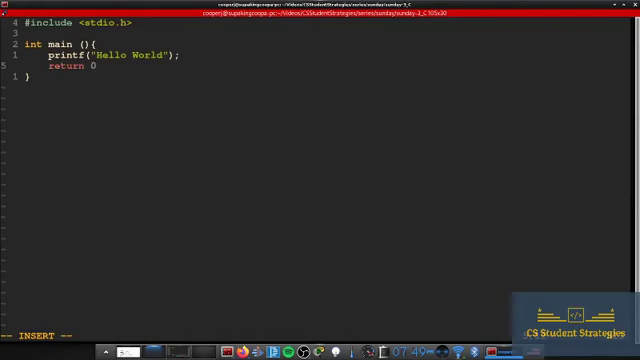
pyautogui.write(';')
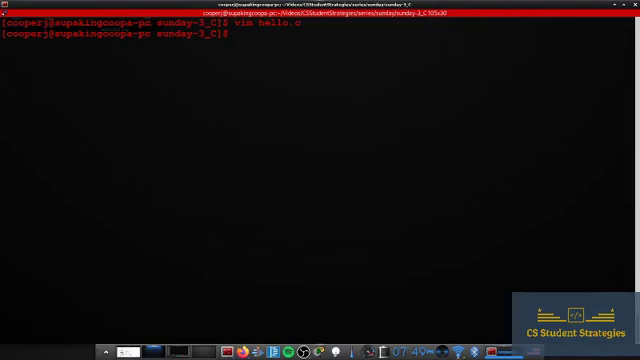
# - Compile hello.c into hello with gcc -o, then run ./hello to print Hello World
pyautogui.write('gcc')
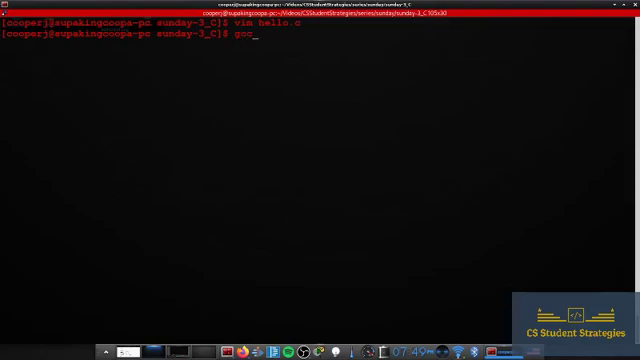
pyautogui.write('-o hello')
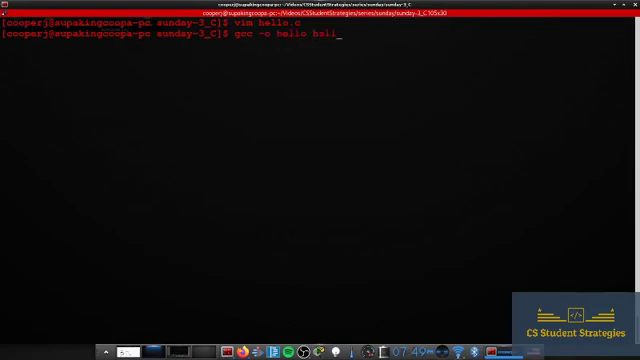
pyautogui.write('hello.c')
pyautogui.write('./hello')
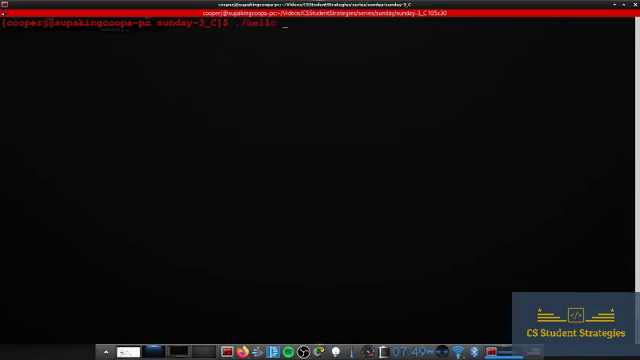
pyautogui.press('Return')
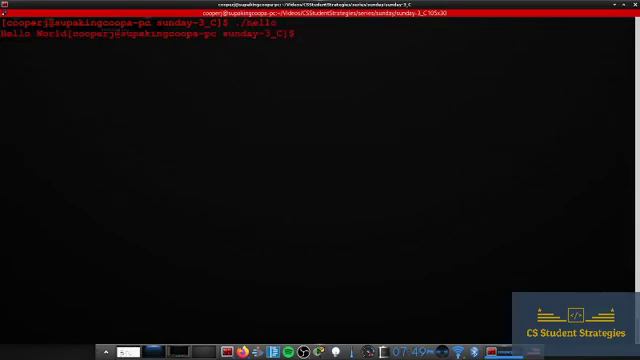